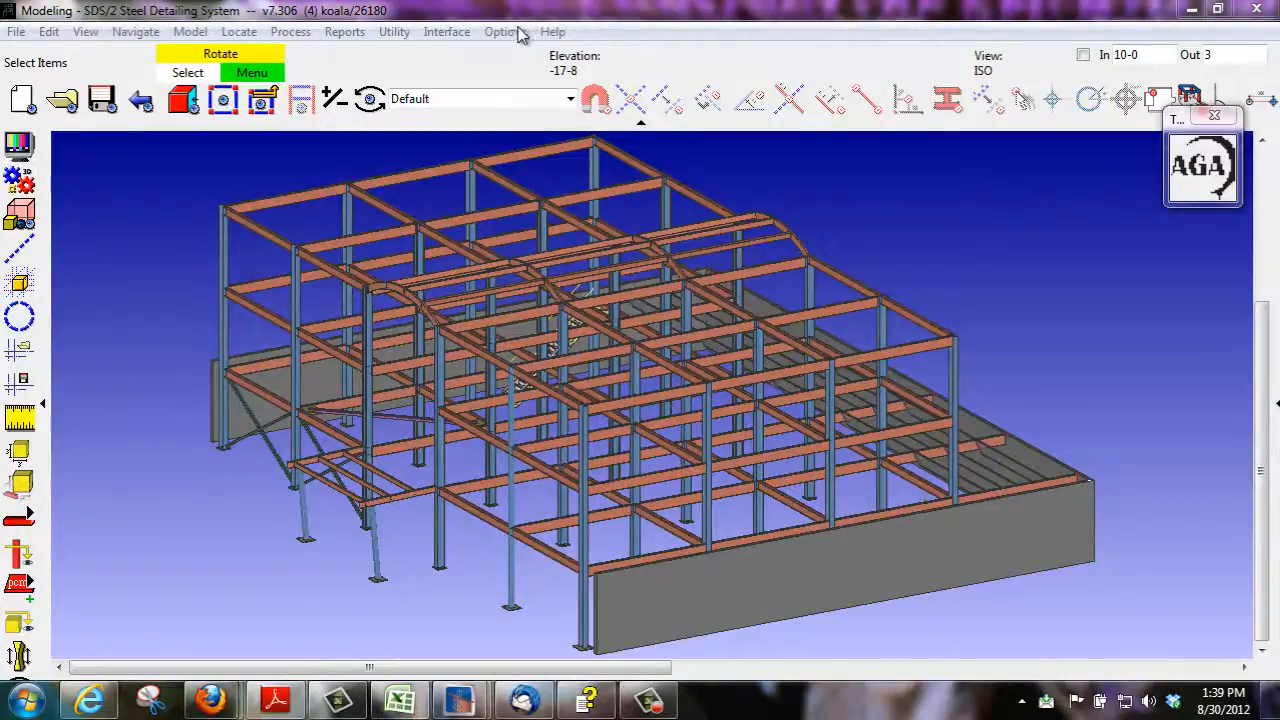
Step: Review the fabricator galvanizing defaults, including surface finish and vent hole plug type
{"action": "left_click", "coordinate": [504, 32]}
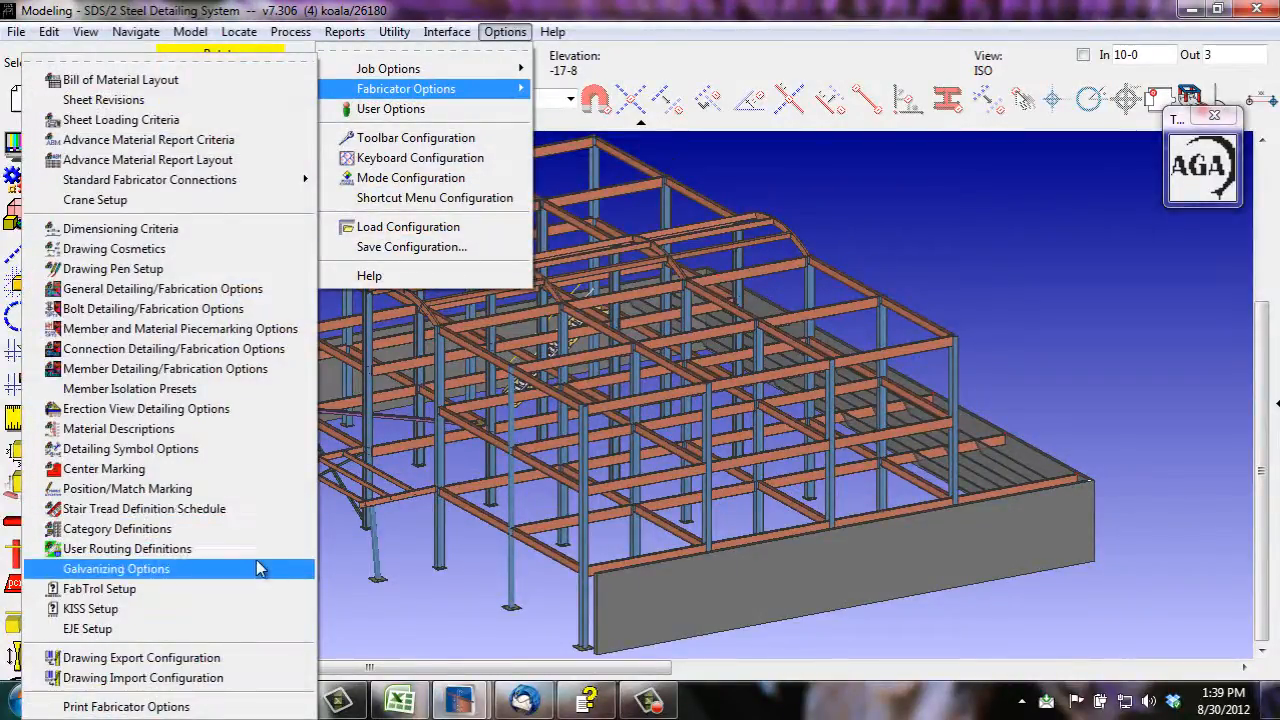
{"action": "left_click", "coordinate": [116, 568]}
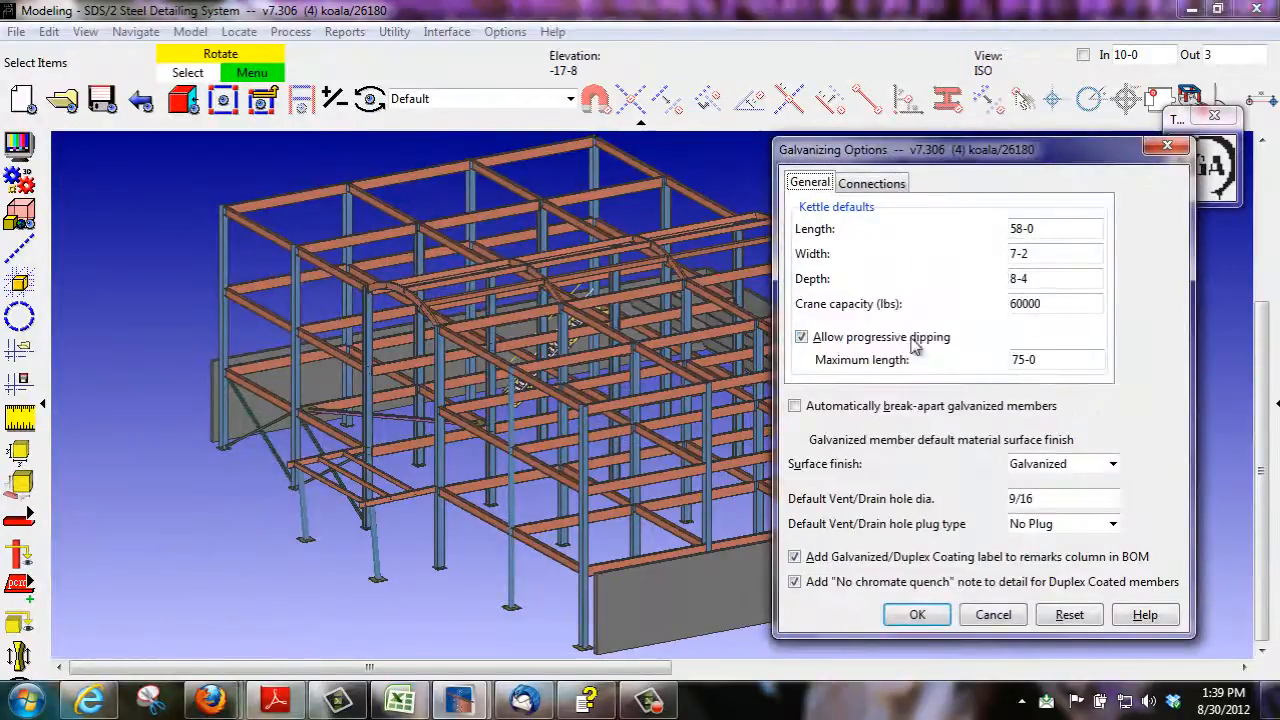
{"action": "mouse_move", "coordinate": [1060, 470]}
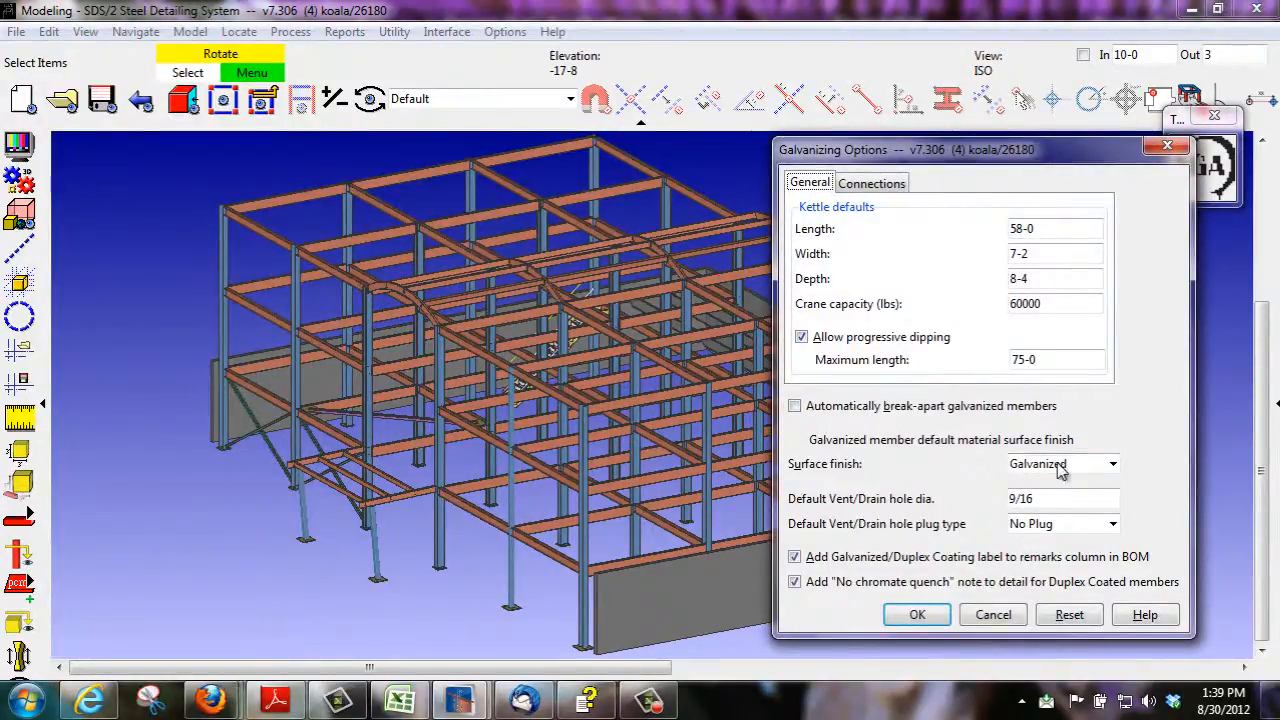
{"action": "left_click", "coordinate": [1062, 464]}
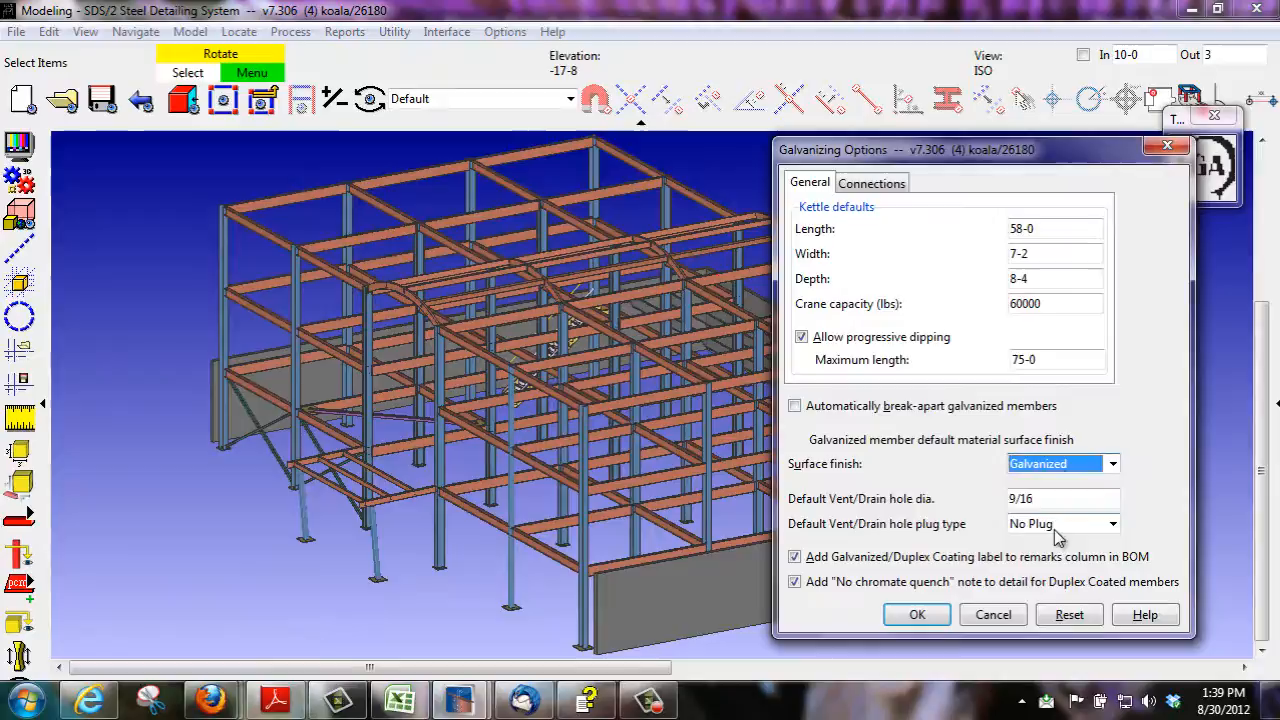
{"action": "left_click", "coordinate": [872, 182]}
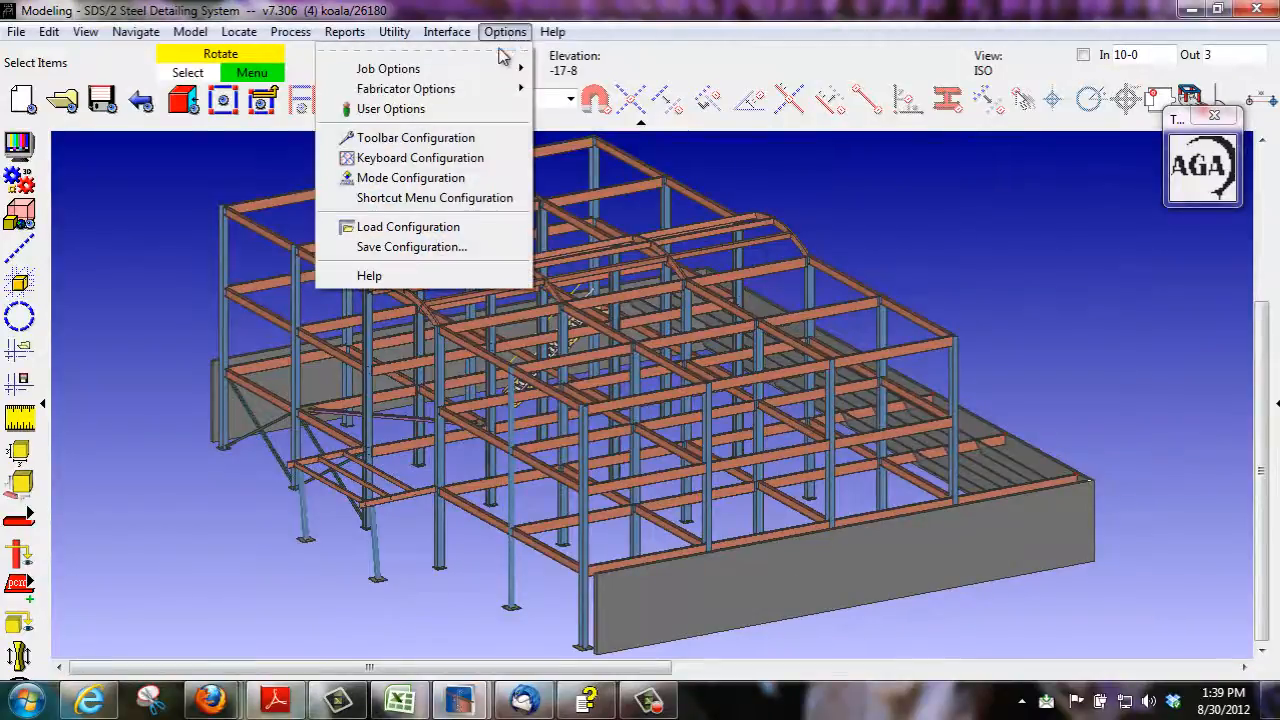
Step: Assign a drain/vent hole pattern to a base plate in the plate definition schedule and save it
{"action": "left_click", "coordinate": [388, 68]}
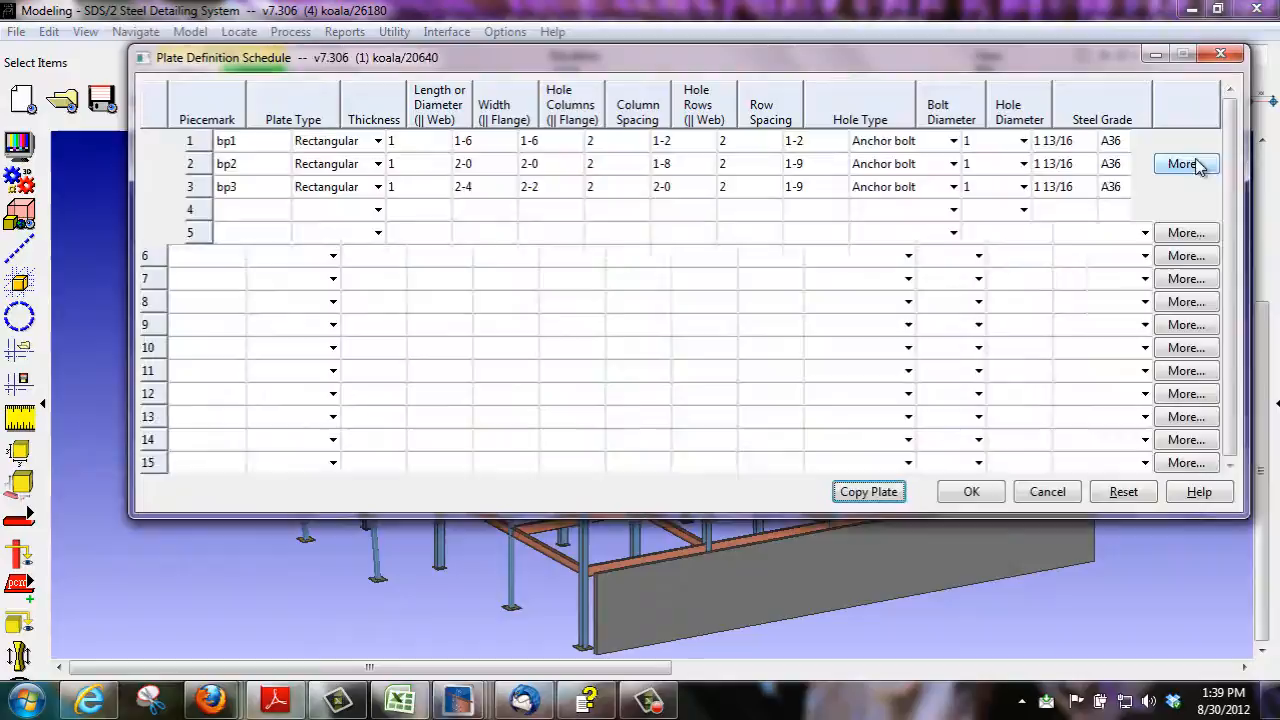
{"action": "left_click", "coordinate": [1184, 164]}
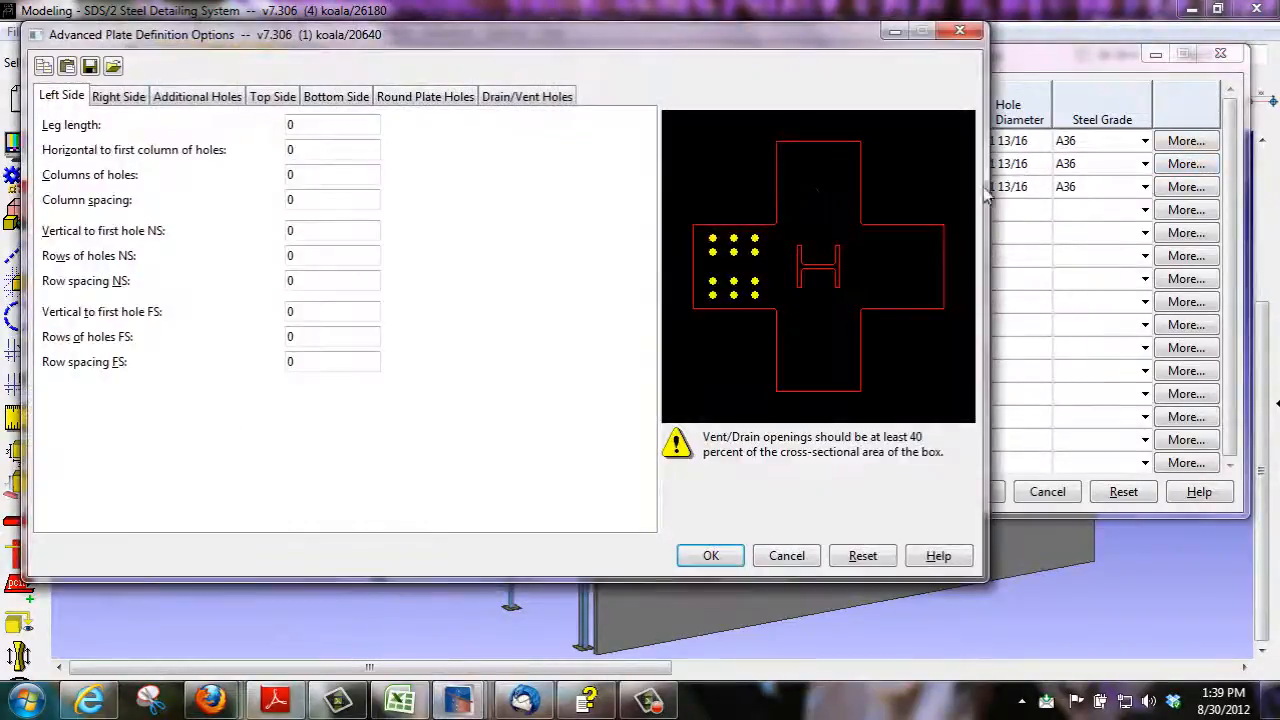
{"action": "left_click", "coordinate": [528, 96]}
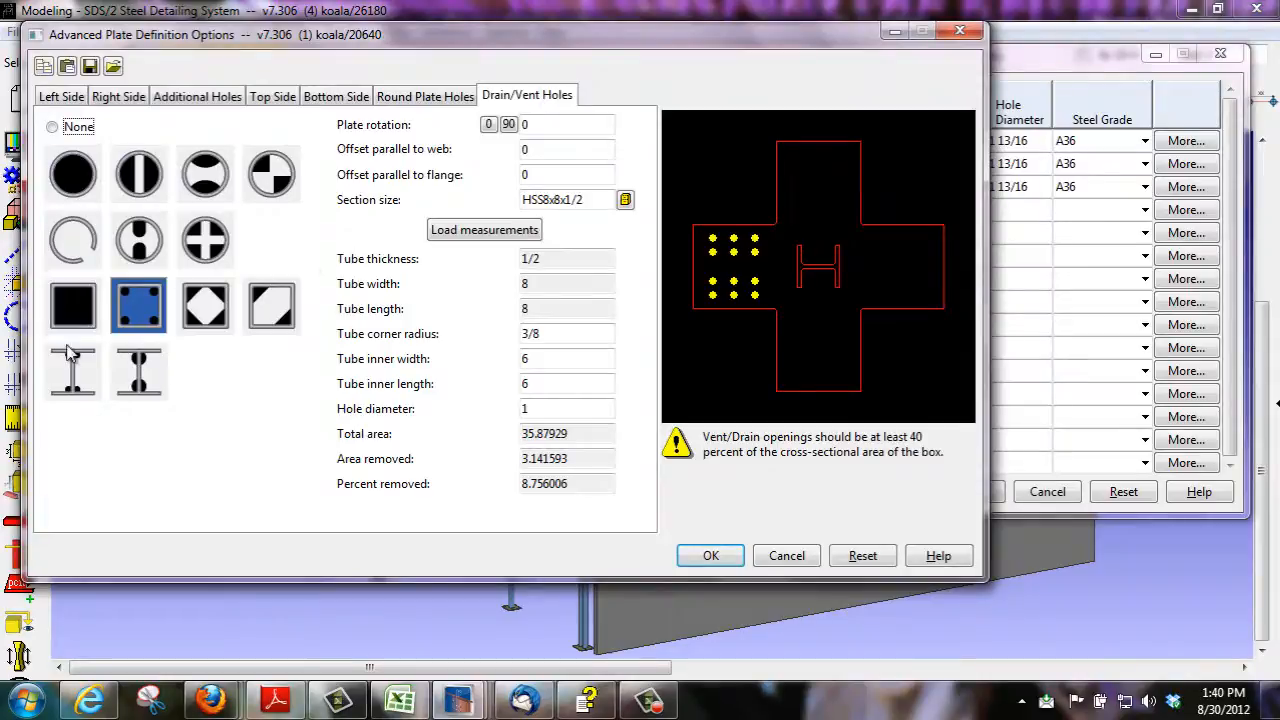
{"action": "left_click", "coordinate": [710, 556]}
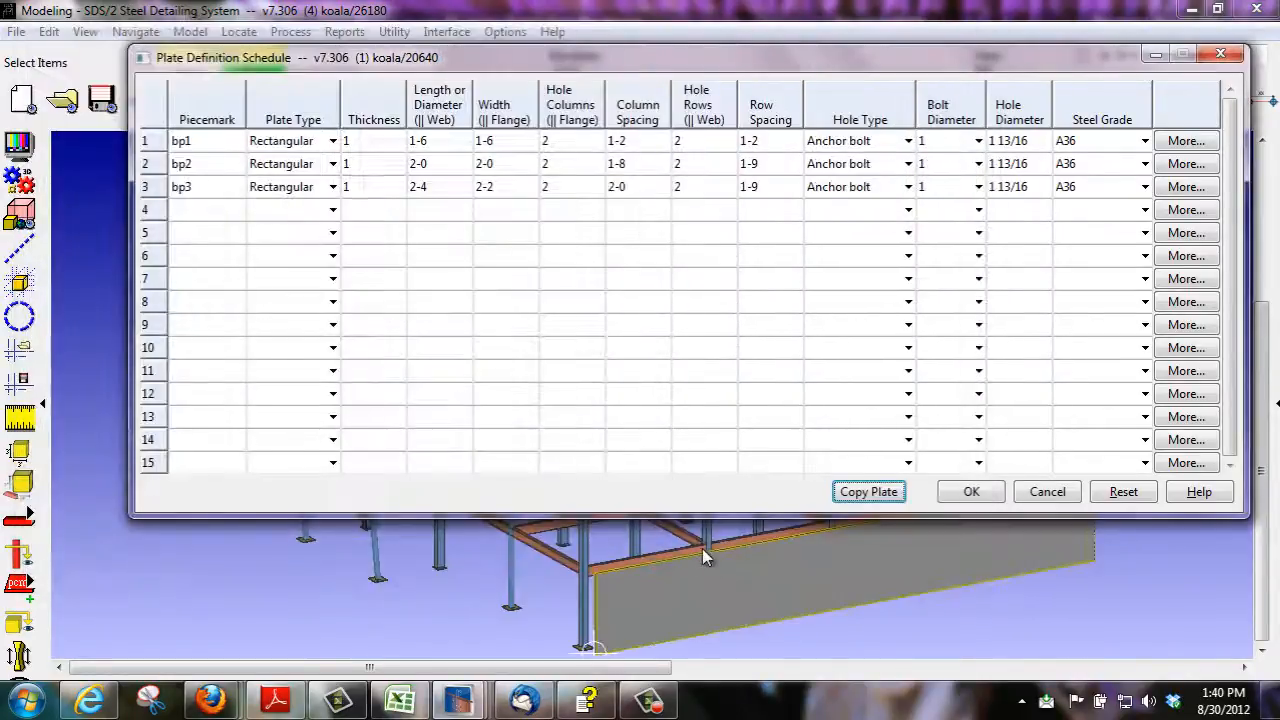
{"action": "left_click", "coordinate": [970, 492]}
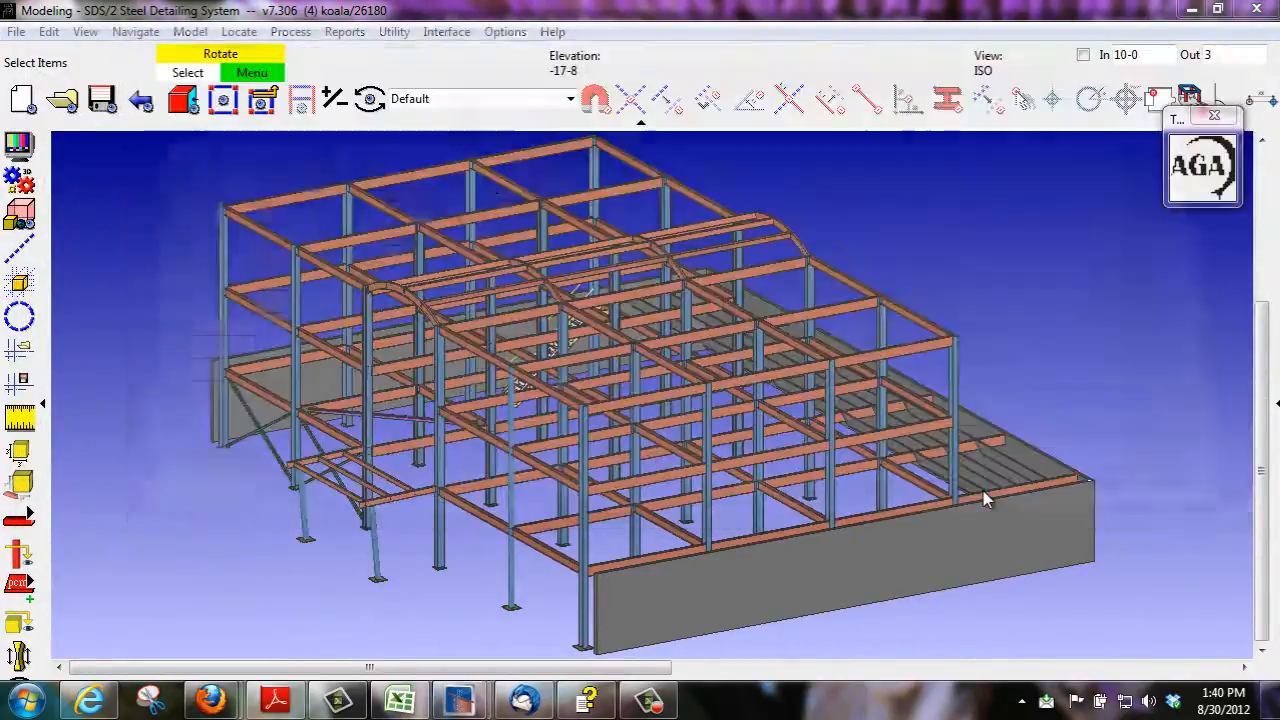
{"action": "left_click", "coordinate": [184, 98]}
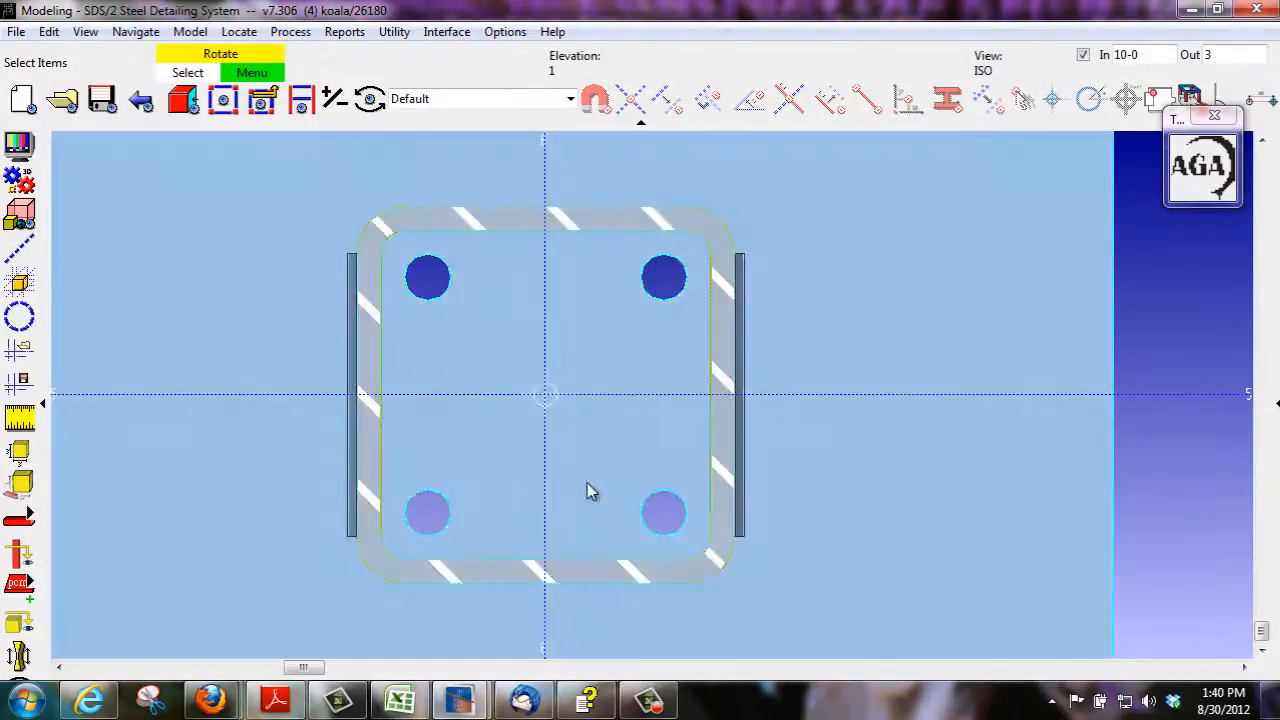
{"action": "right_click", "coordinate": [590, 490]}
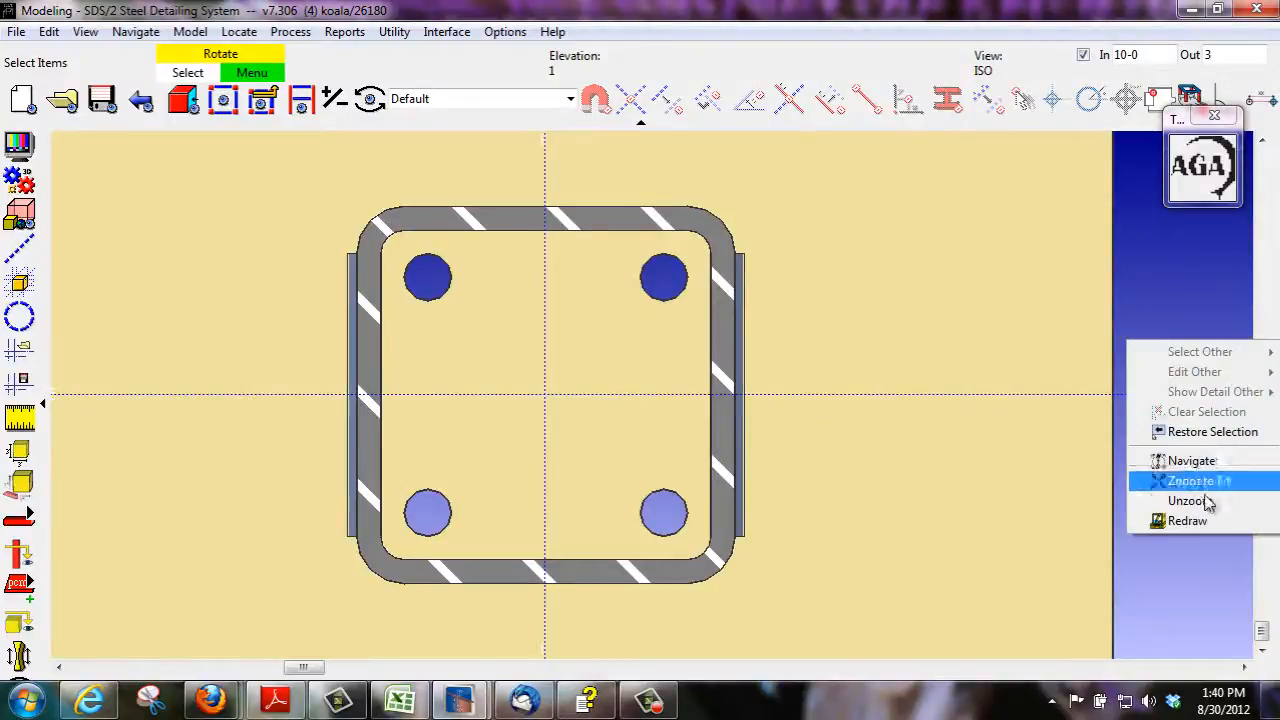
{"action": "left_click", "coordinate": [1188, 500]}
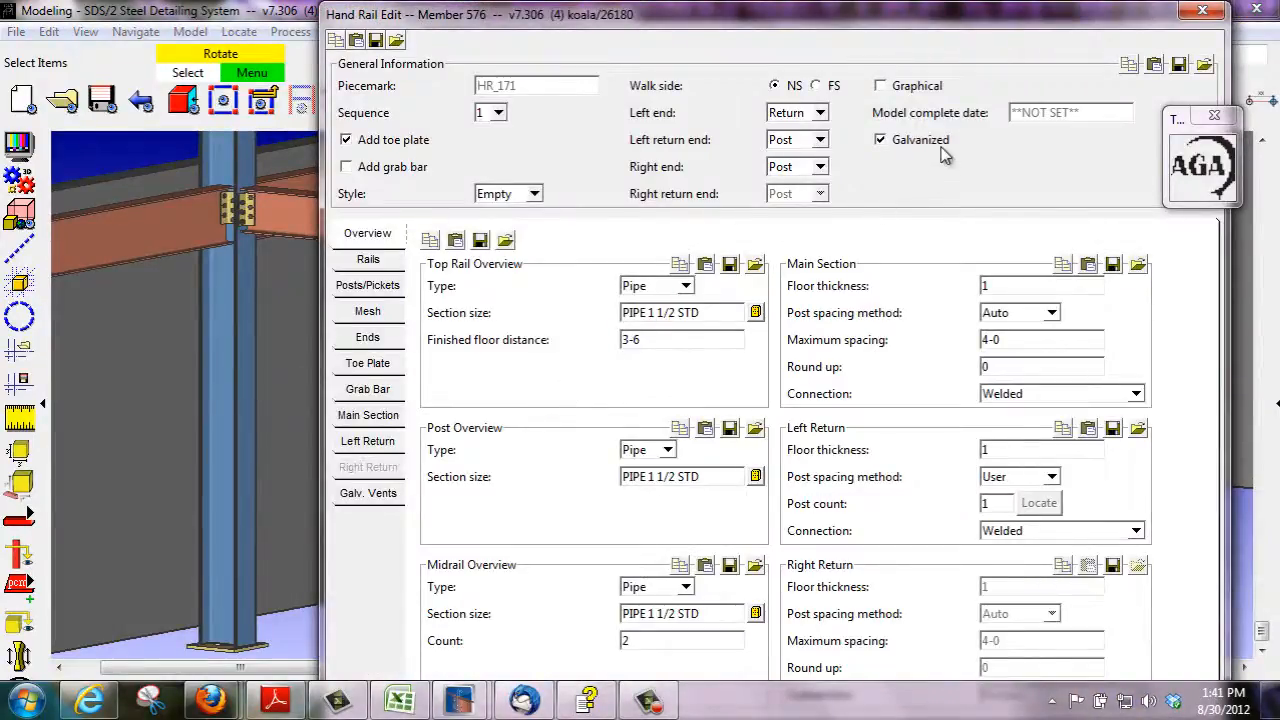
Step: Mark the handrail galvanized and enable internal/external vent holes for posts and midrails
{"action": "left_click", "coordinate": [368, 492]}
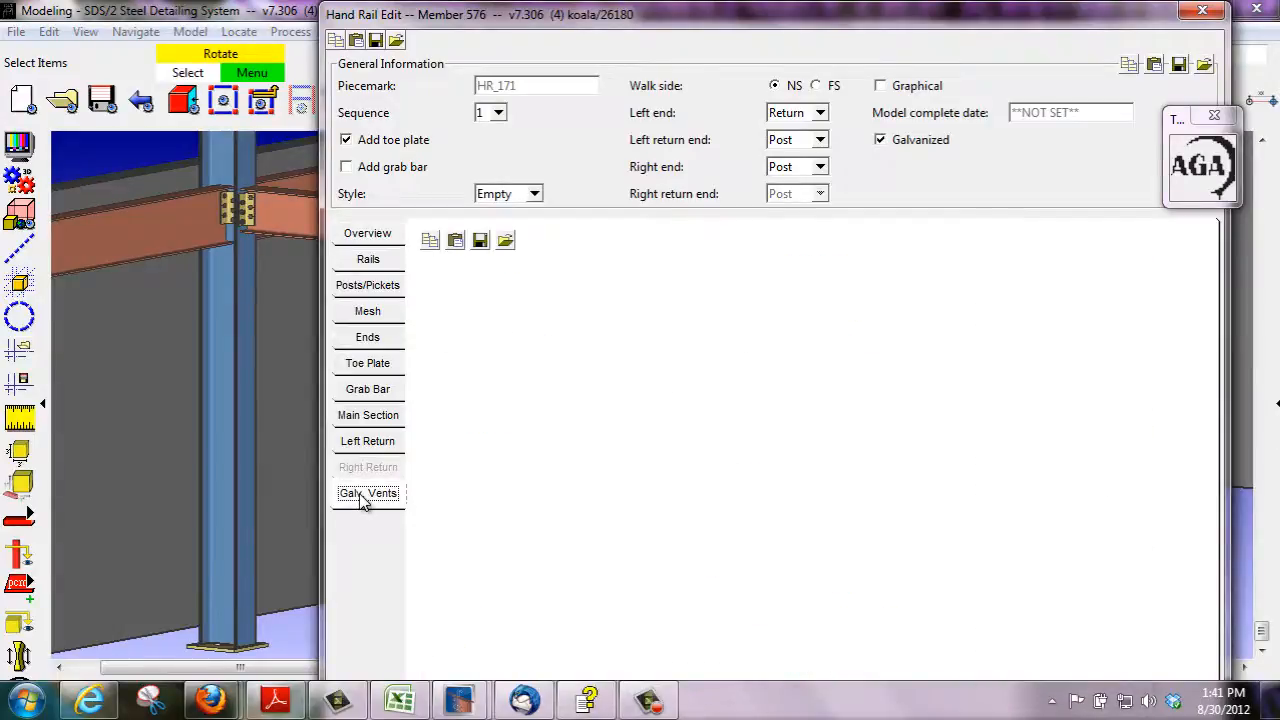
{"action": "left_click", "coordinate": [368, 492]}
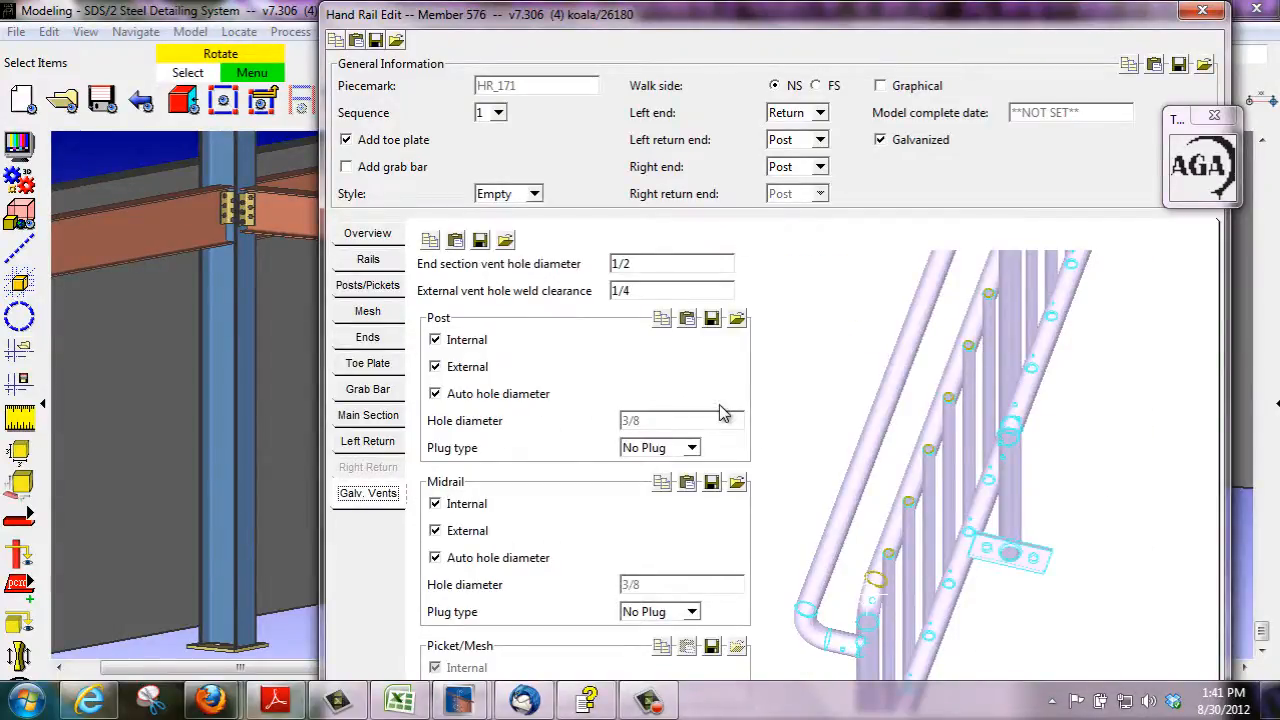
{"action": "mouse_move", "coordinate": [686, 482]}
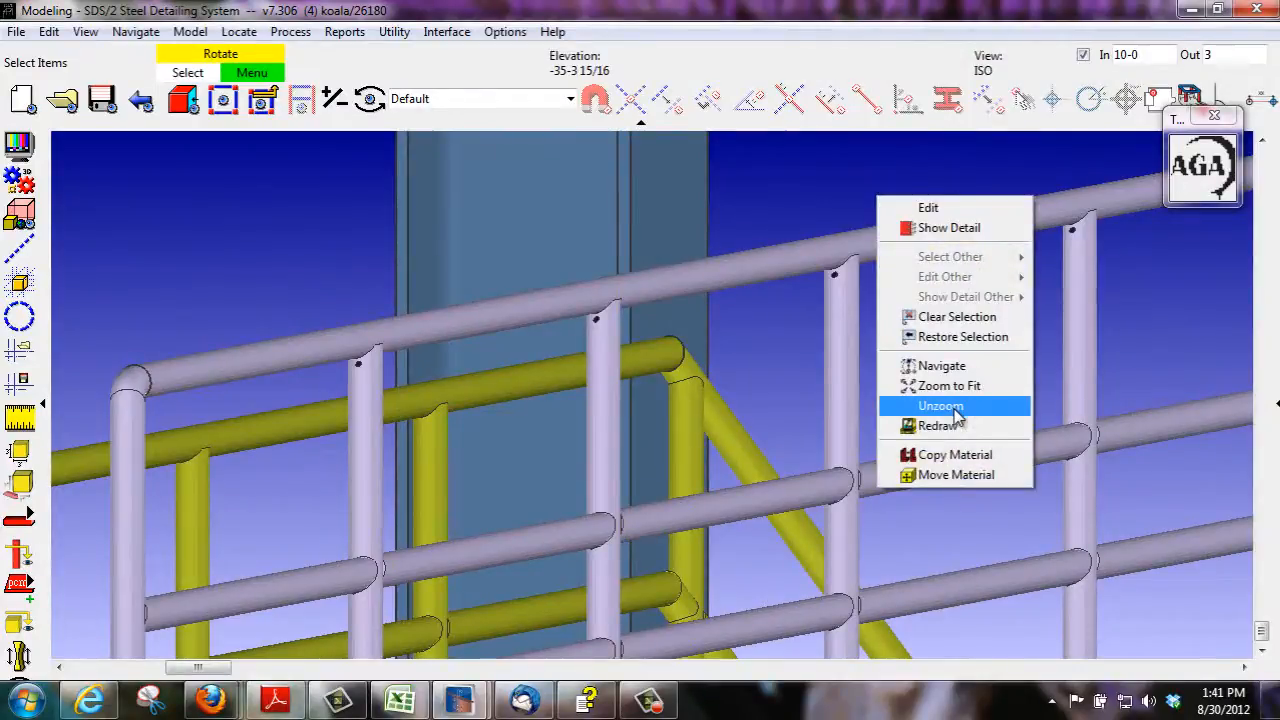
Step: Unzoom from the handrail and display a saved erection view of the building
{"action": "left_click", "coordinate": [940, 404]}
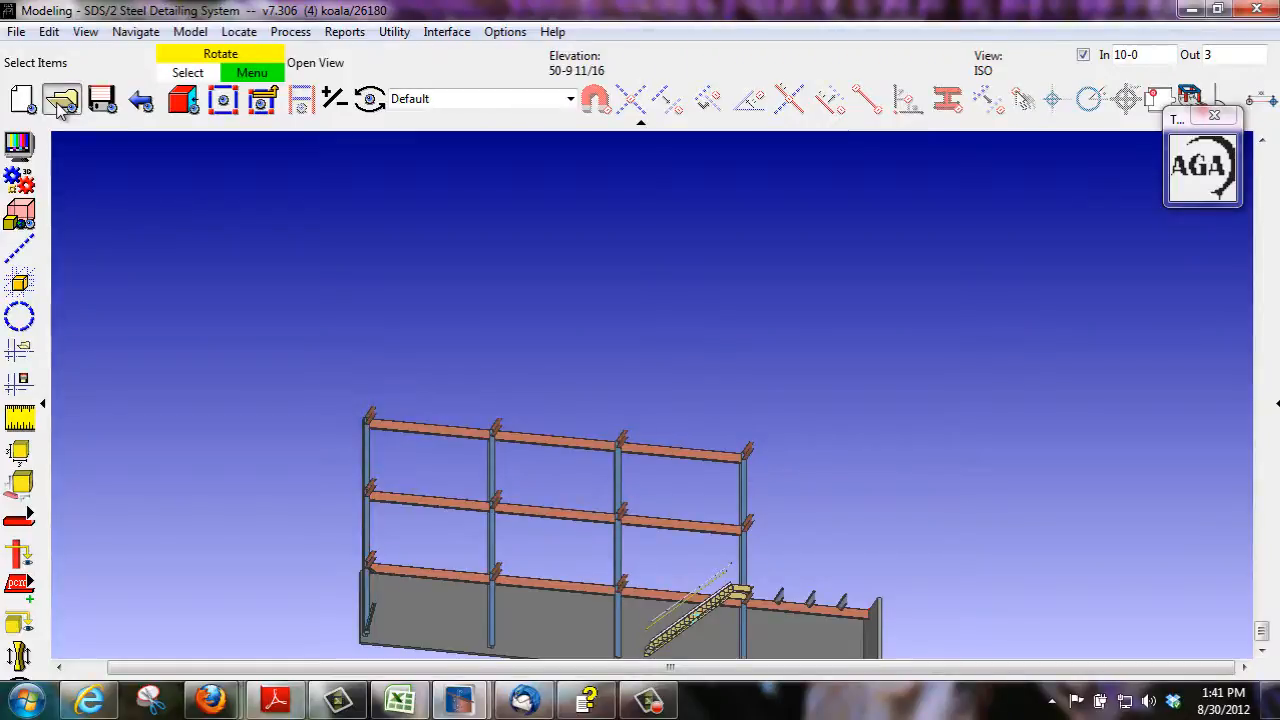
{"action": "left_click", "coordinate": [60, 100]}
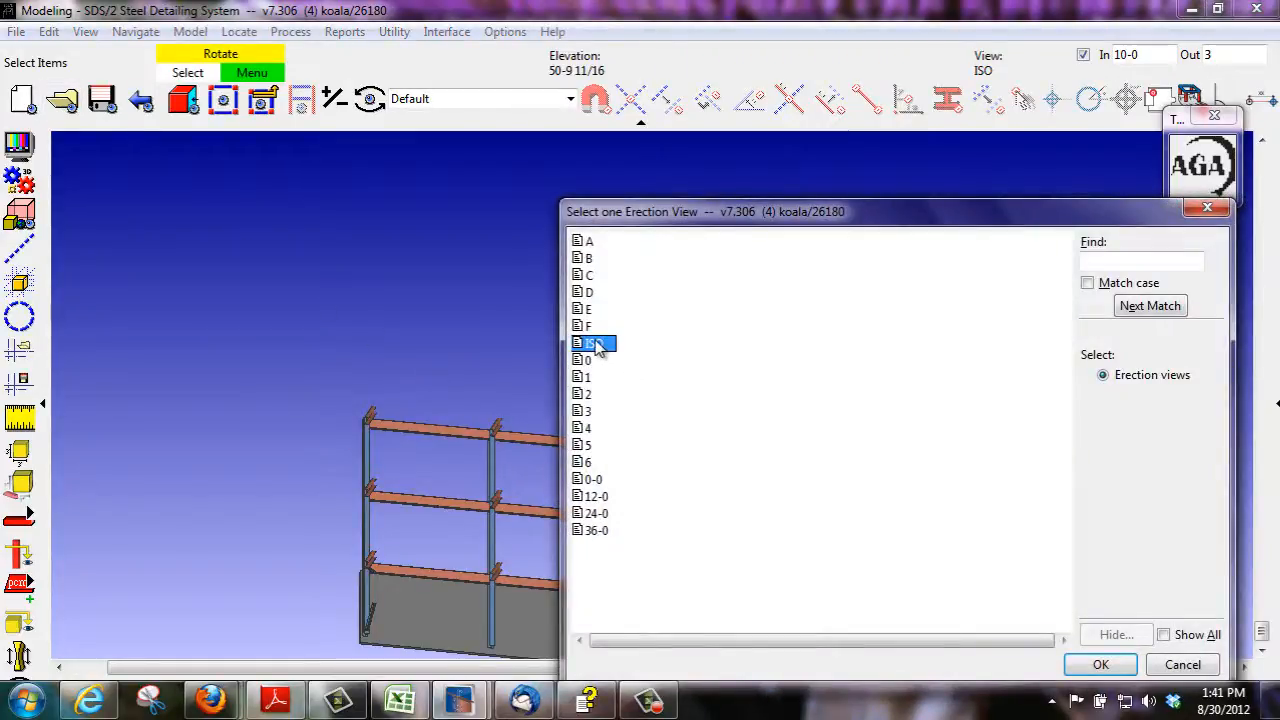
{"action": "left_click", "coordinate": [1100, 664]}
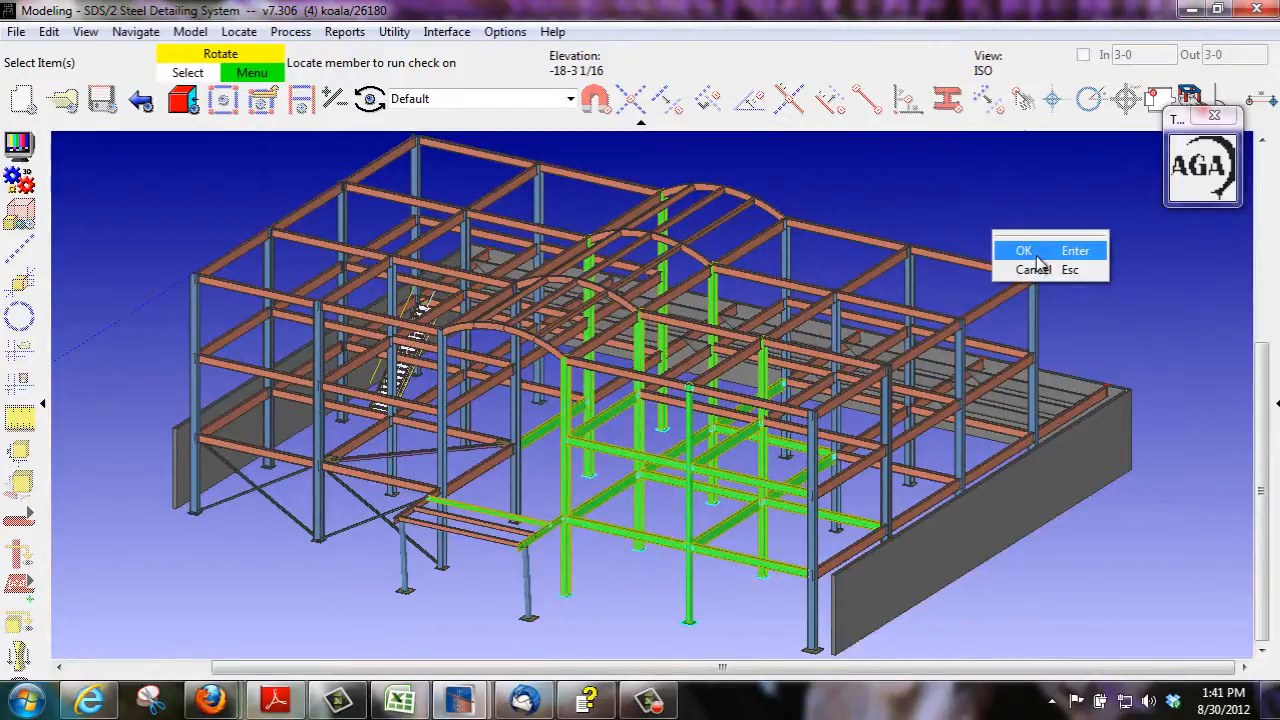
Step: Run kettle fit, thickness, vent/drain and fastener checks on the members and close the report
{"action": "left_click", "coordinate": [1024, 250]}
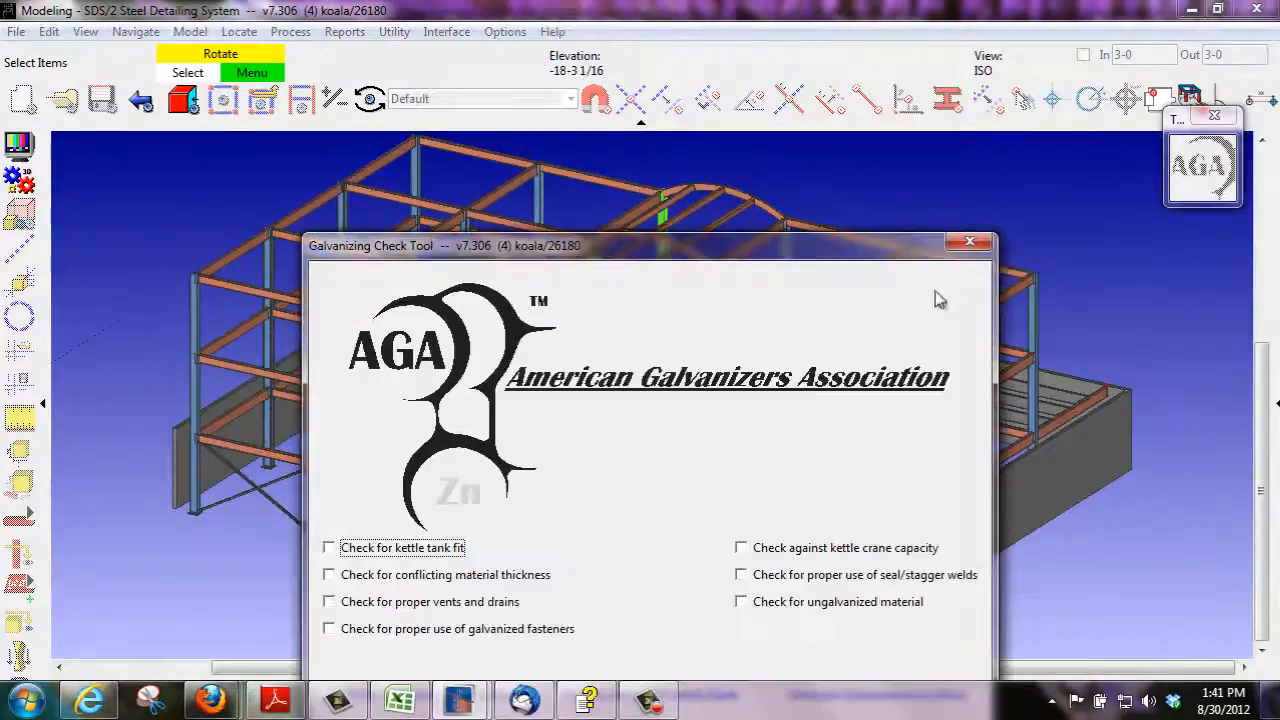
{"action": "left_click_drag", "start_coordinate": [650, 244], "coordinate": [630, 124]}
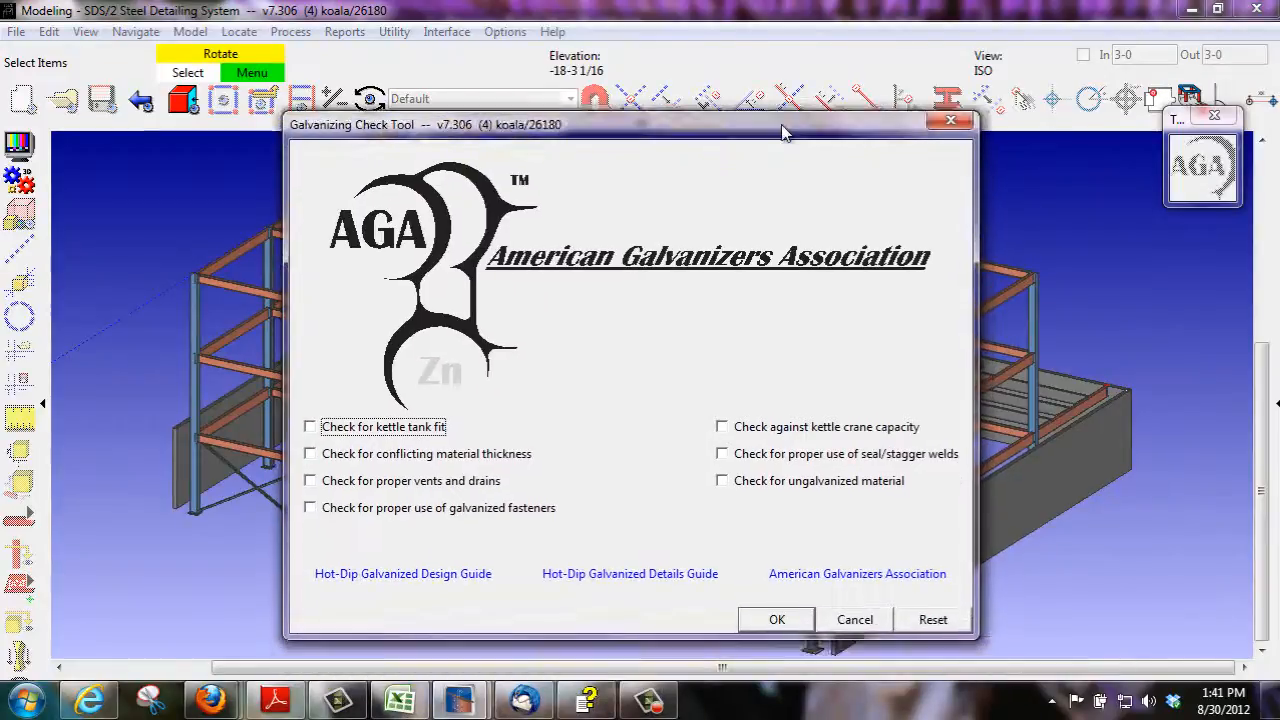
{"action": "left_click", "coordinate": [310, 426]}
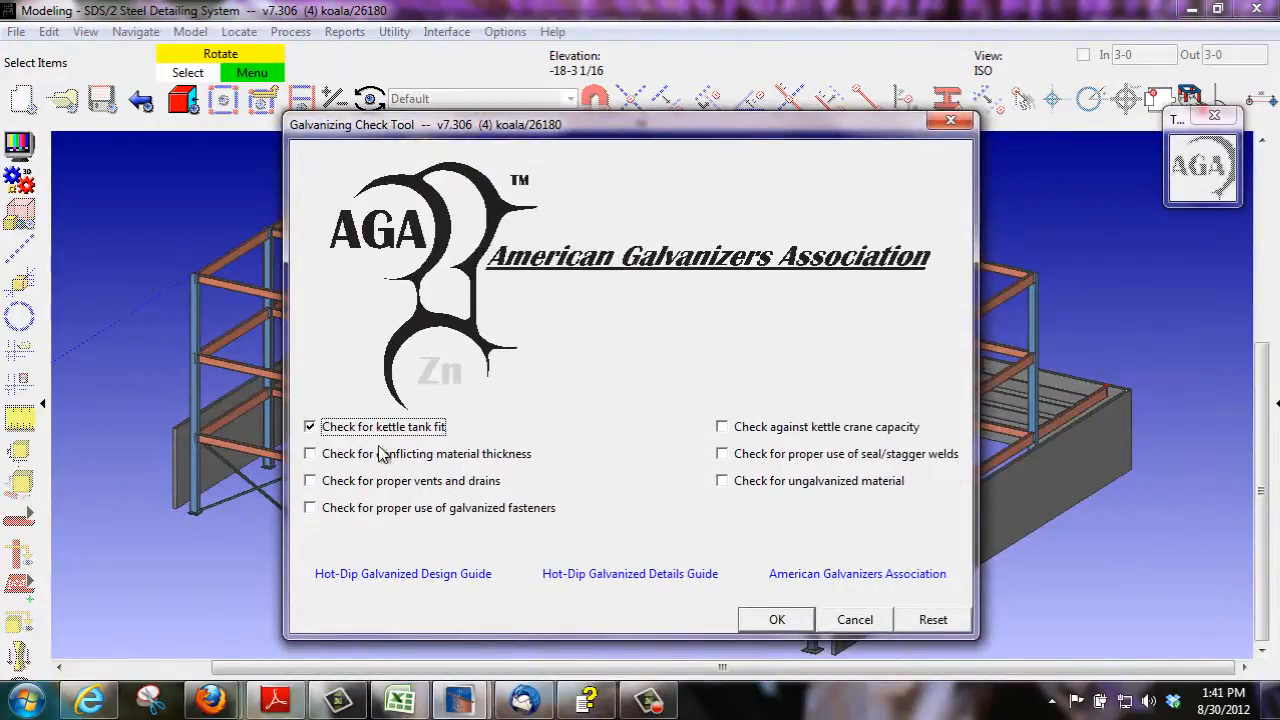
{"action": "left_click", "coordinate": [310, 508]}
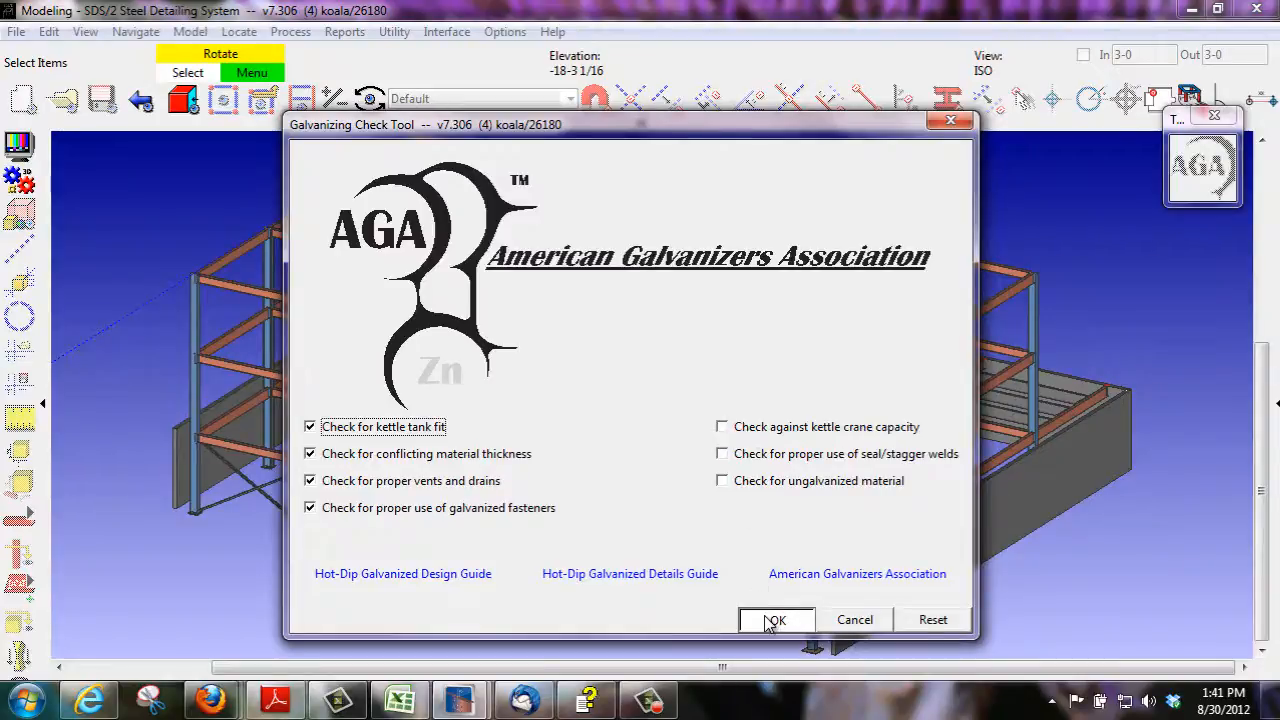
{"action": "left_click", "coordinate": [776, 620]}
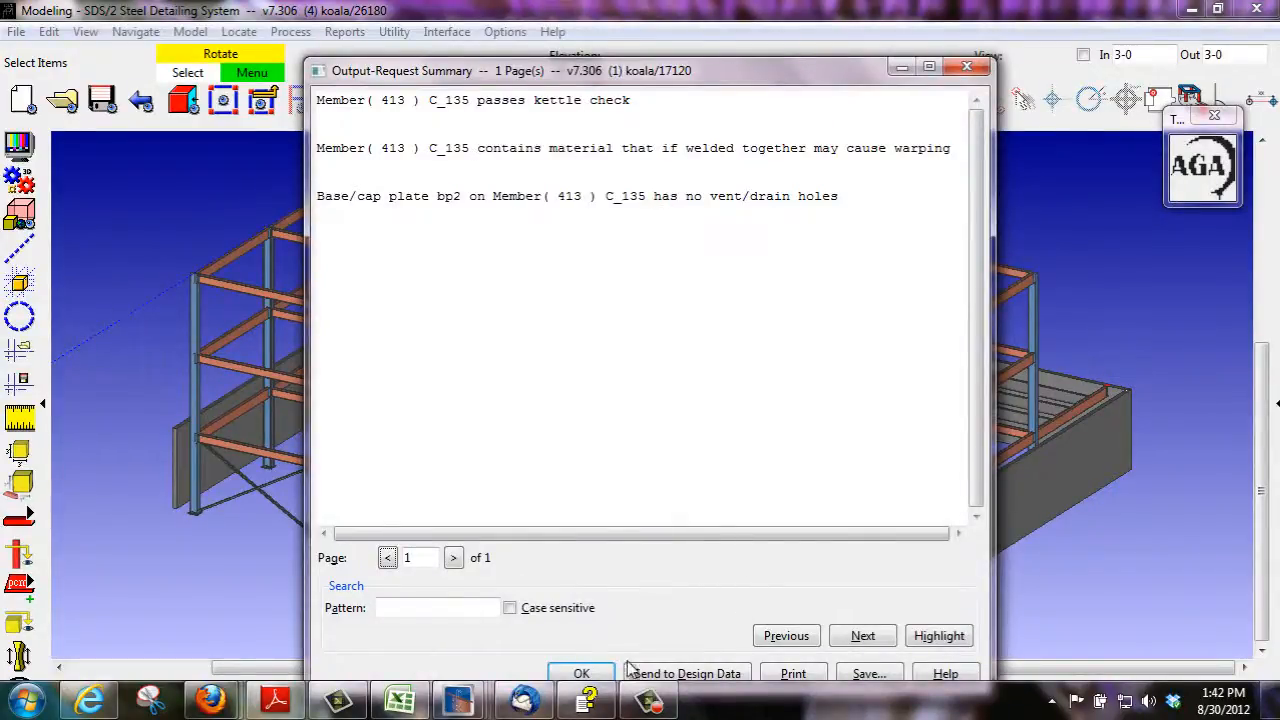
{"action": "left_click", "coordinate": [580, 672]}
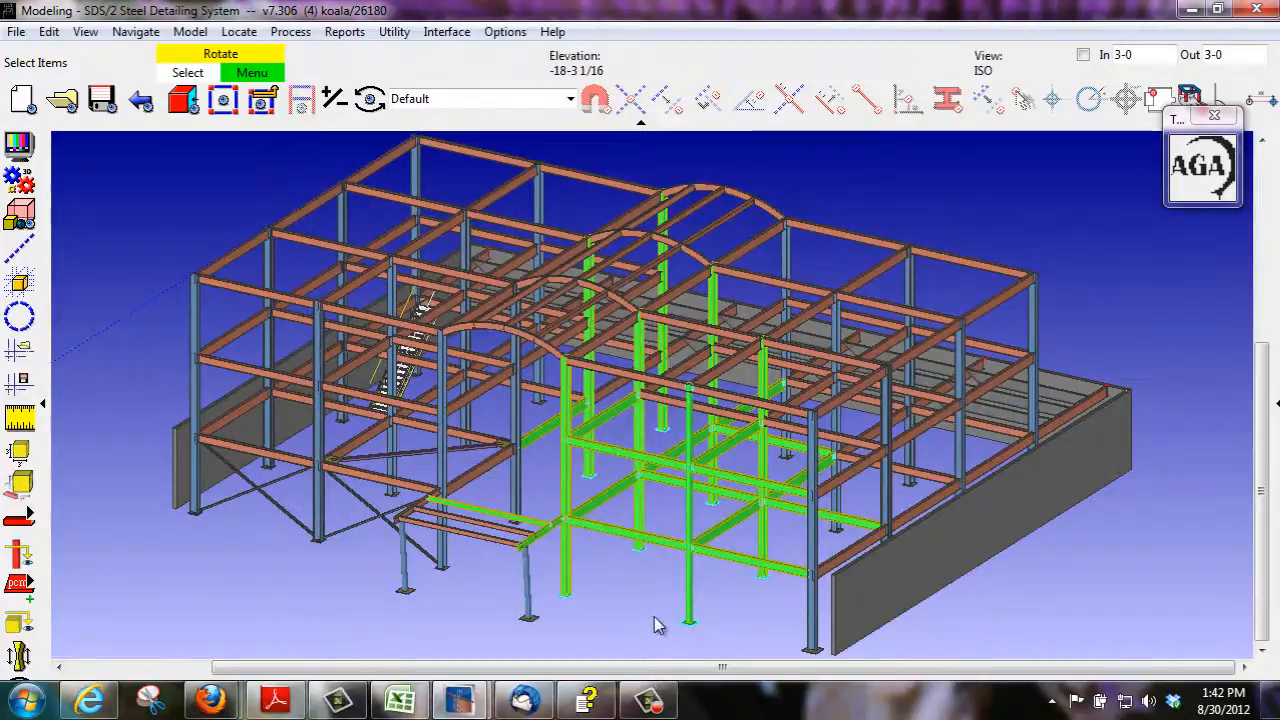